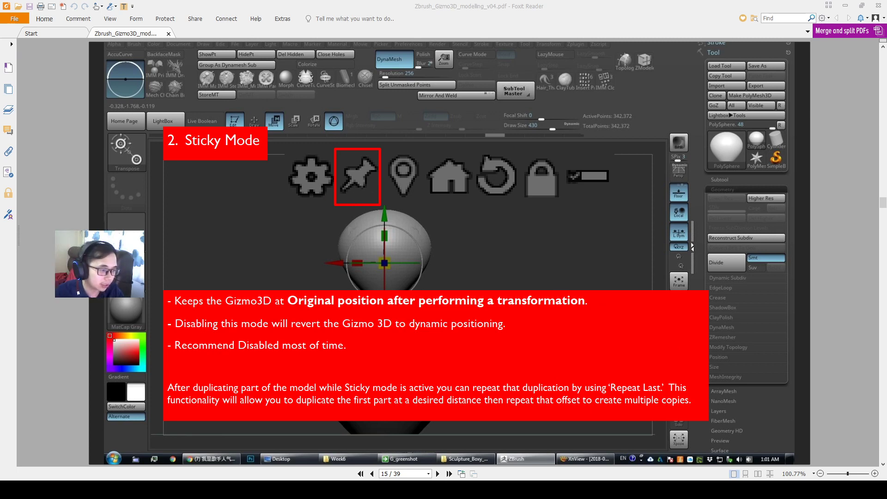
mouse_move(589, 313)
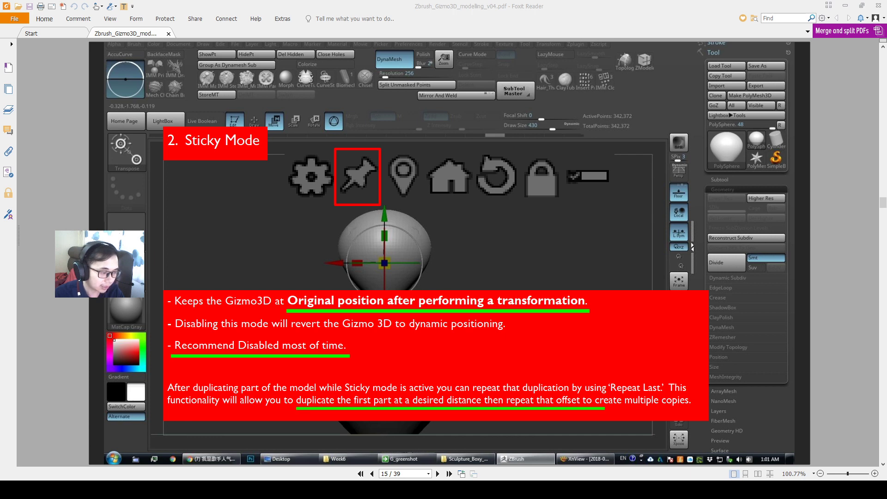
mouse_move(540, 351)
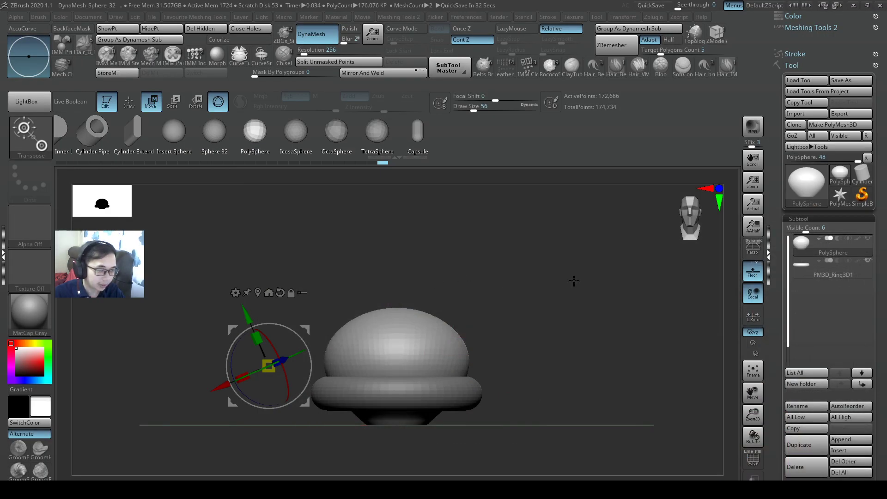
left_click(833, 274)
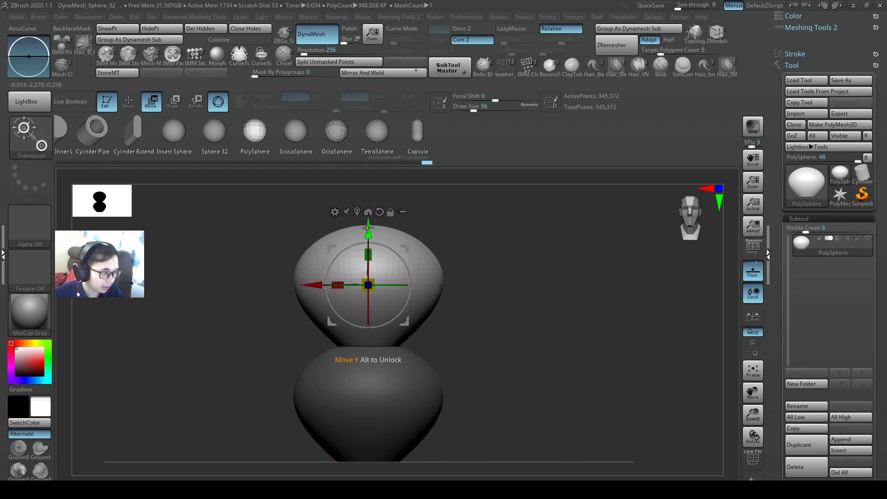
Ctrl+drag the Gizmo3D Y arrow upward to stack another PolySphere copy on top.
left_click_drag(368, 226, 367, 176)
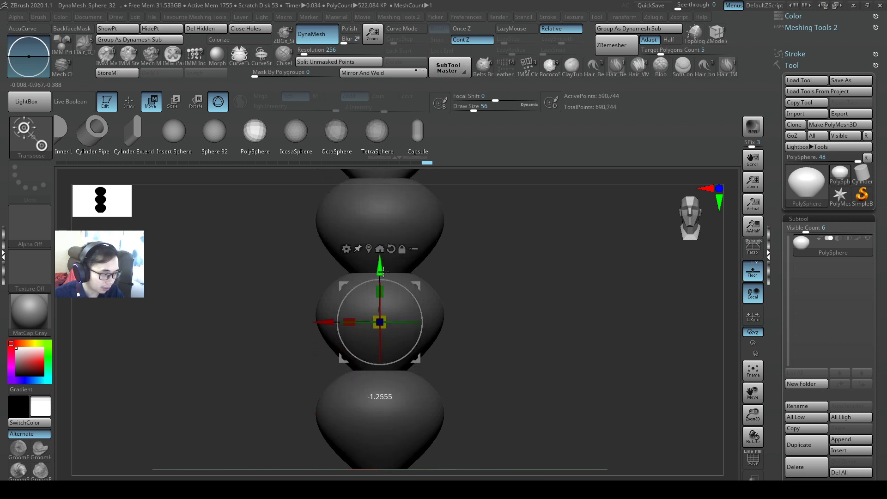
Drag another stacked copy along Y, then undo back to two spheres.
left_click_drag(379, 322, 379, 419)
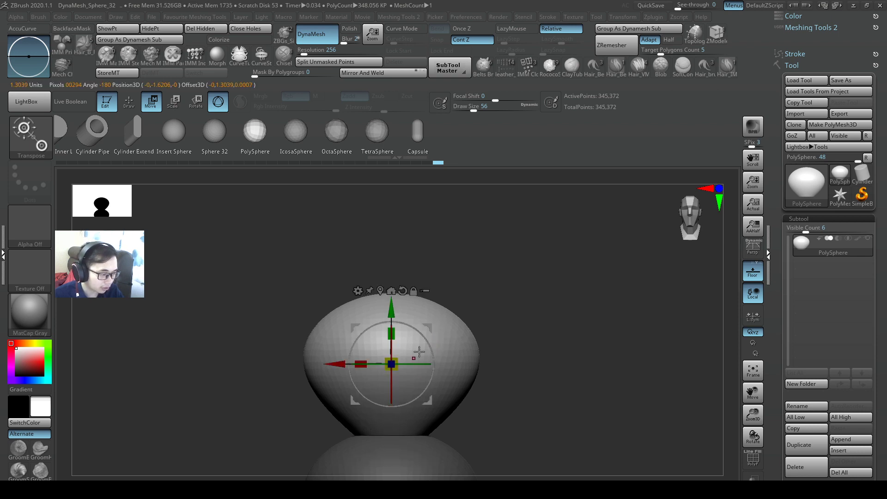
Zoom out and slide the top sphere left and back along X while the gizmo stays put.
left_click_drag(391, 363, 422, 325)
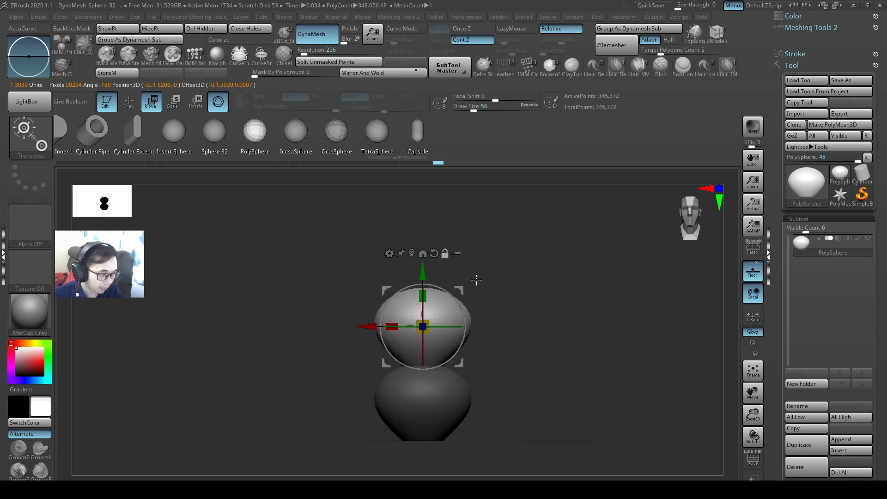
left_click_drag(421, 326, 416, 327)
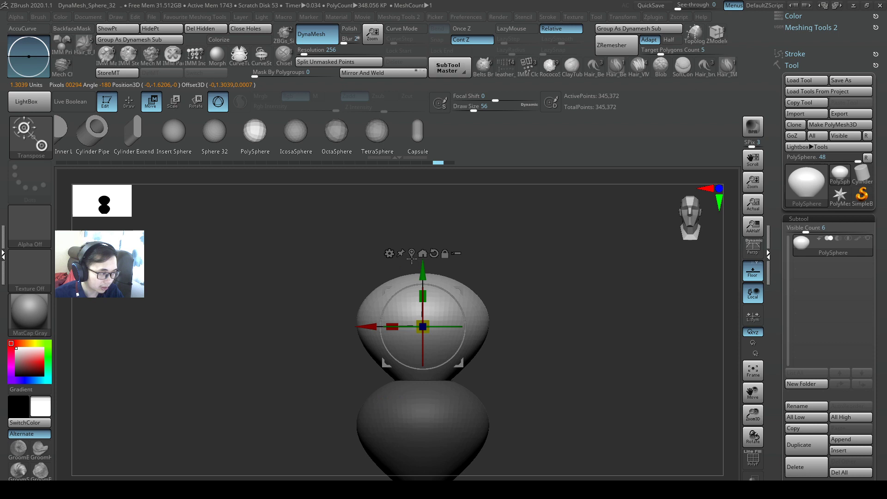
left_click_drag(423, 327, 374, 327)
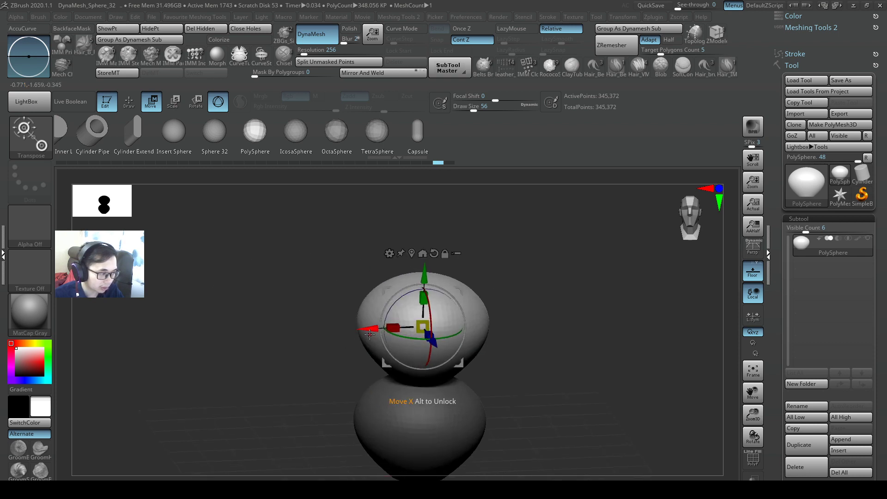
left_click_drag(368, 331, 210, 334)
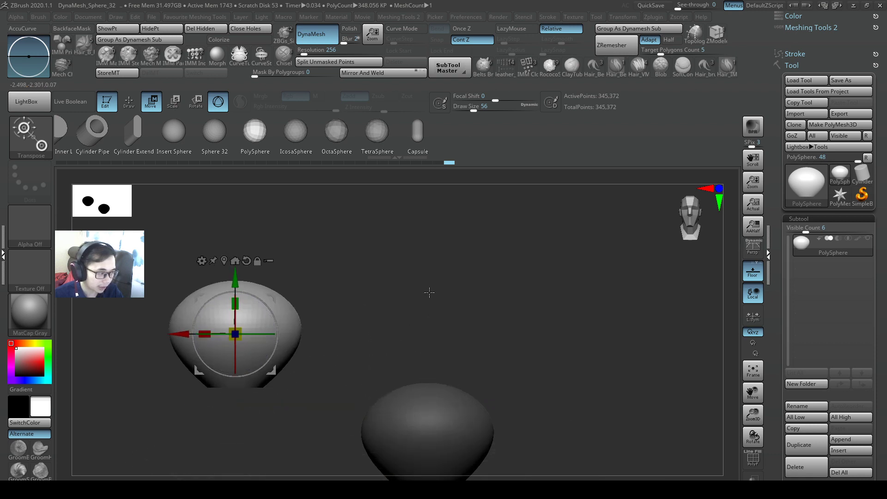
left_click_drag(234, 334, 427, 328)
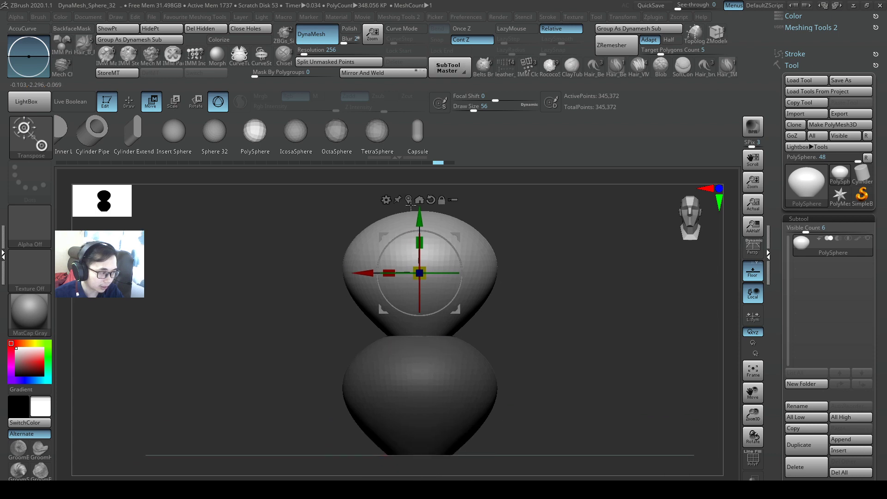
mouse_move(431, 199)
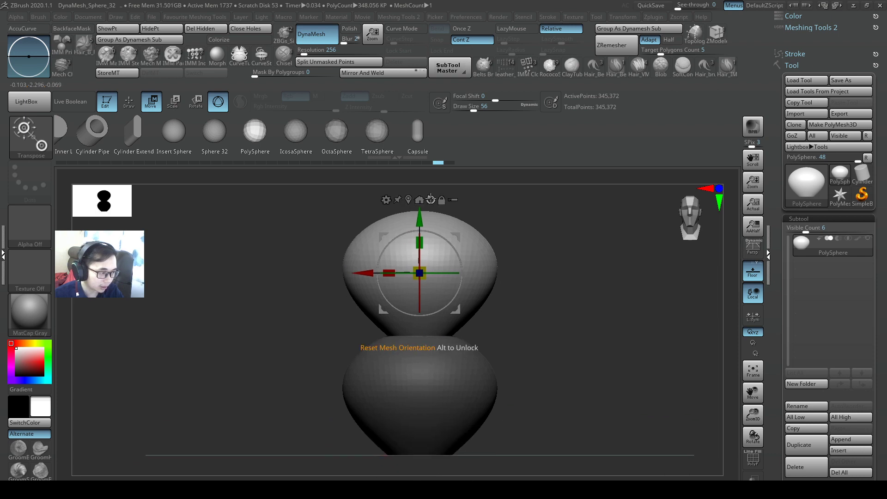
left_click_drag(419, 273, 198, 273)
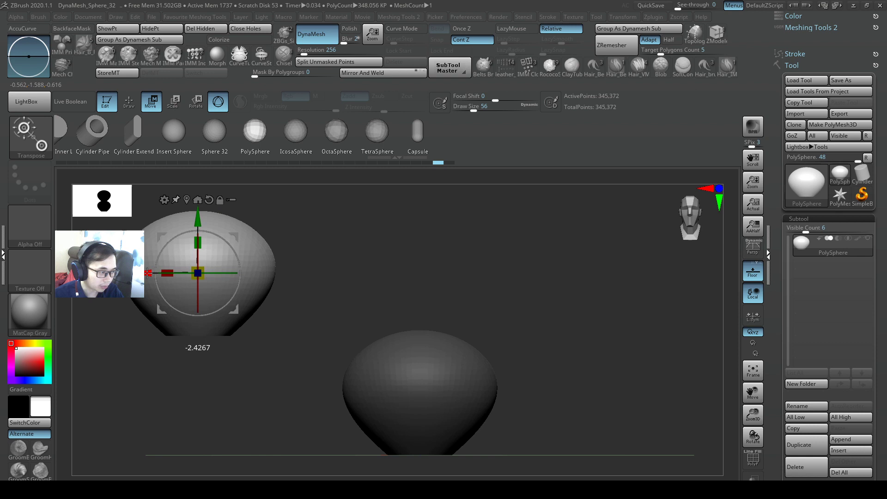
left_click_drag(198, 273, 419, 274)
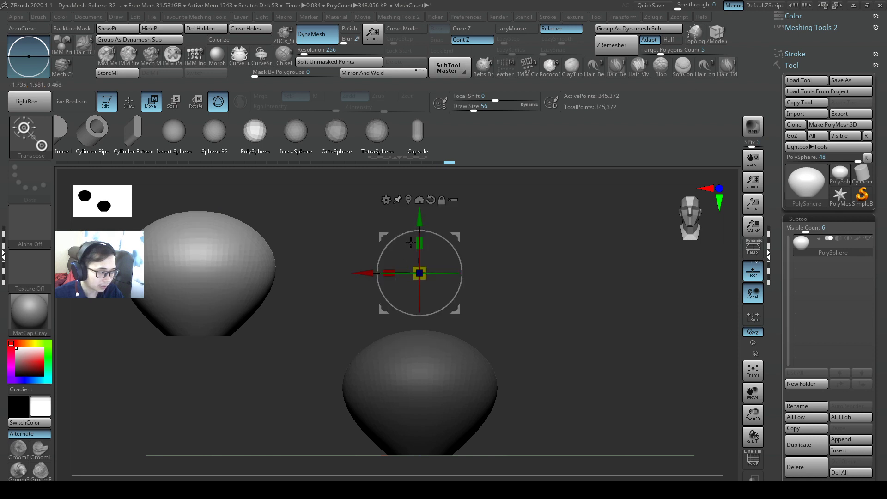